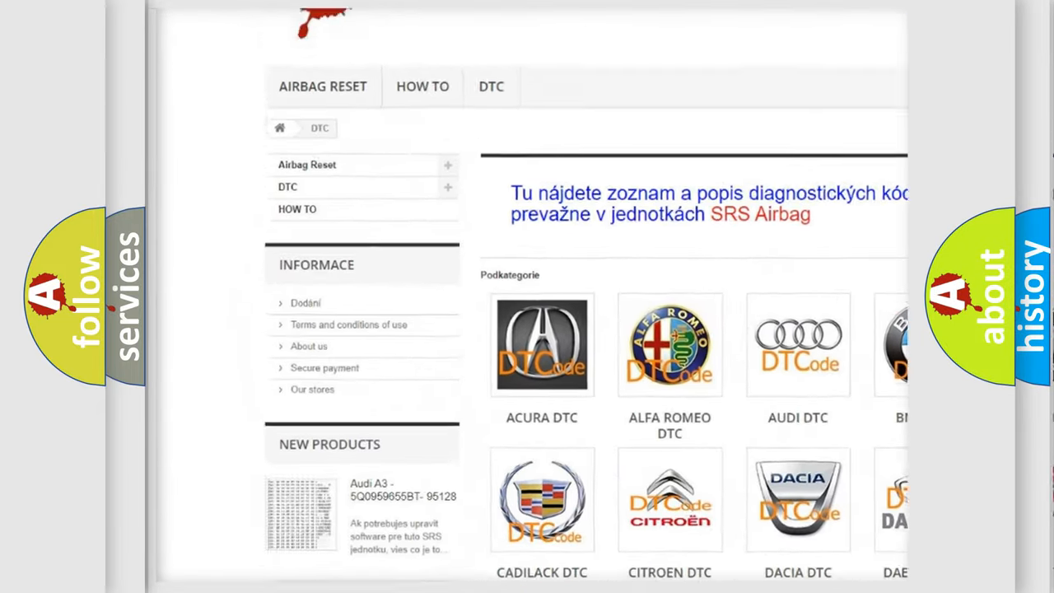
Advance from the P0461 Description slide to the Cause list: sense circuit shorts/opens, shorted switch, motor/module.
{"action": "scroll", "scroll_direction": "down", "scroll_amount": 3}
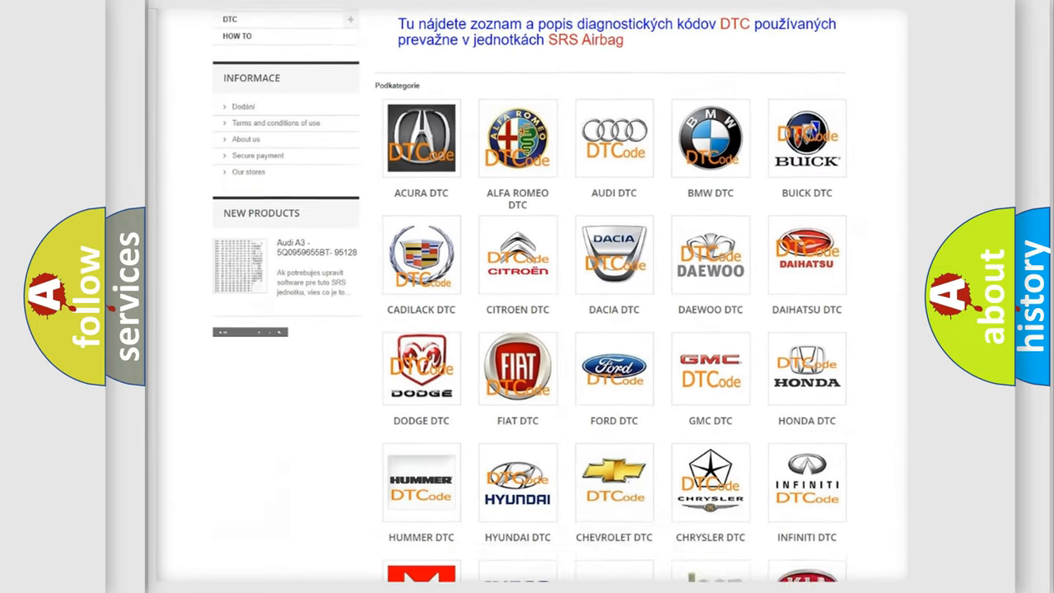
{"action": "scroll", "scroll_direction": "down", "scroll_amount": 3}
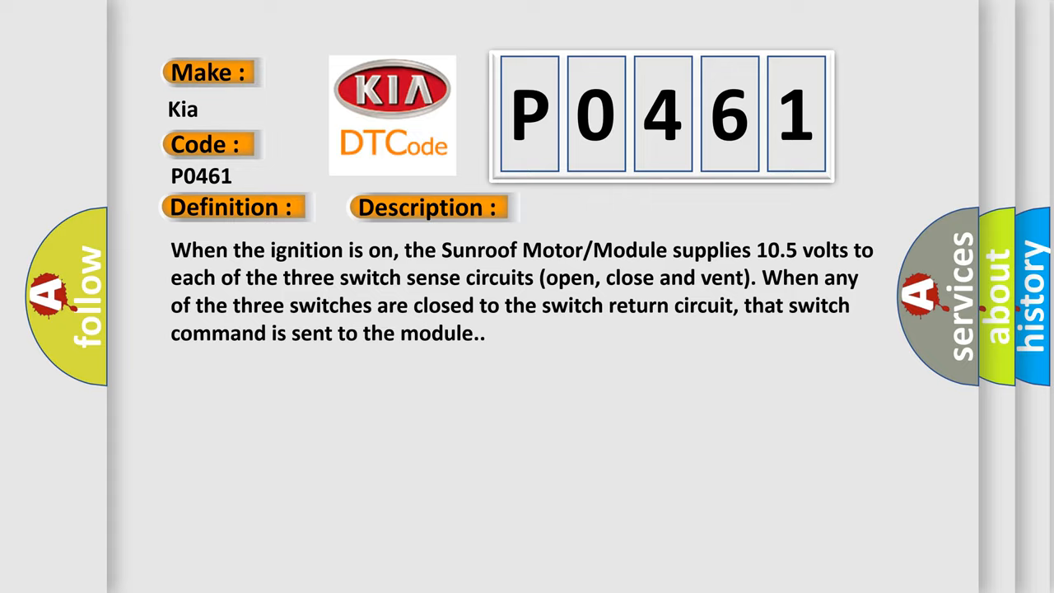
{"action": "left_click", "coordinate": [606, 207]}
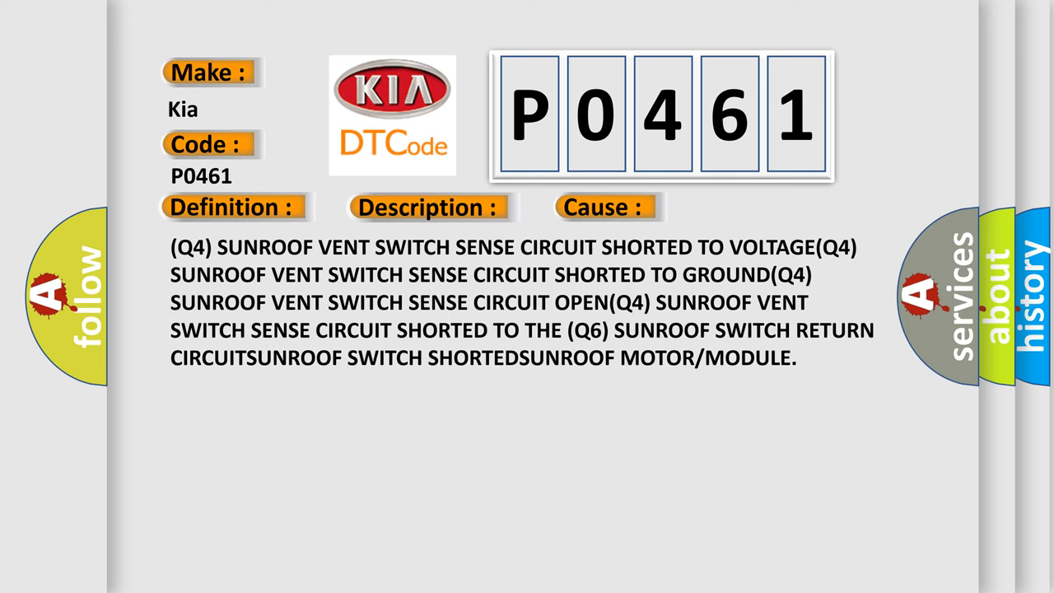